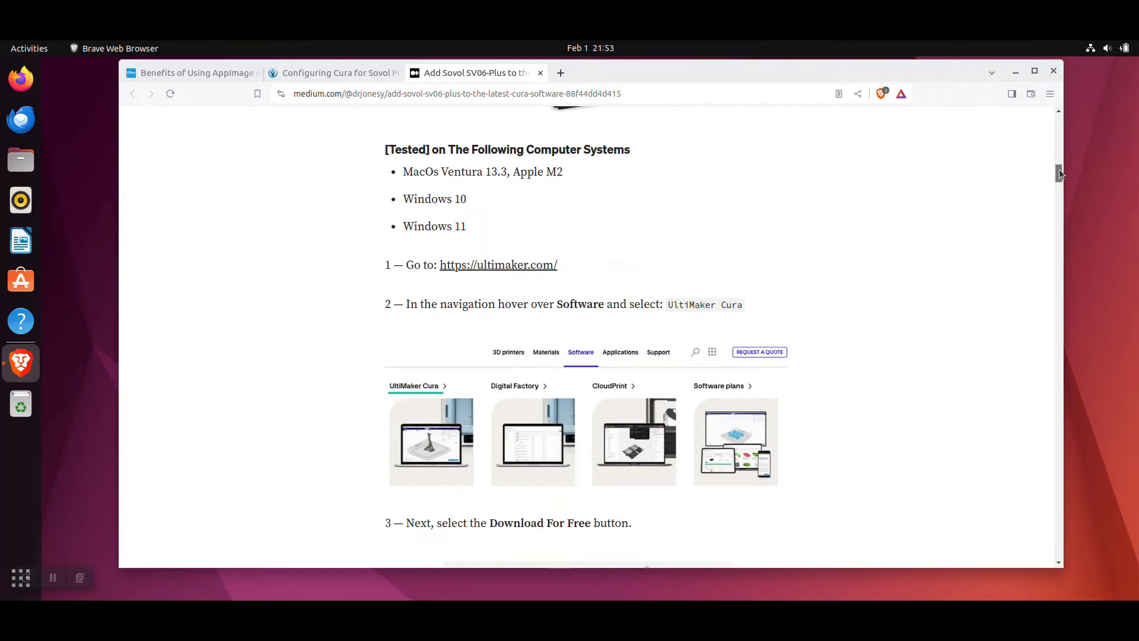
# Follow the article's ultimaker.com link and reach the UltiMaker Cura page through the Software menu.
pyautogui.click(497, 265)
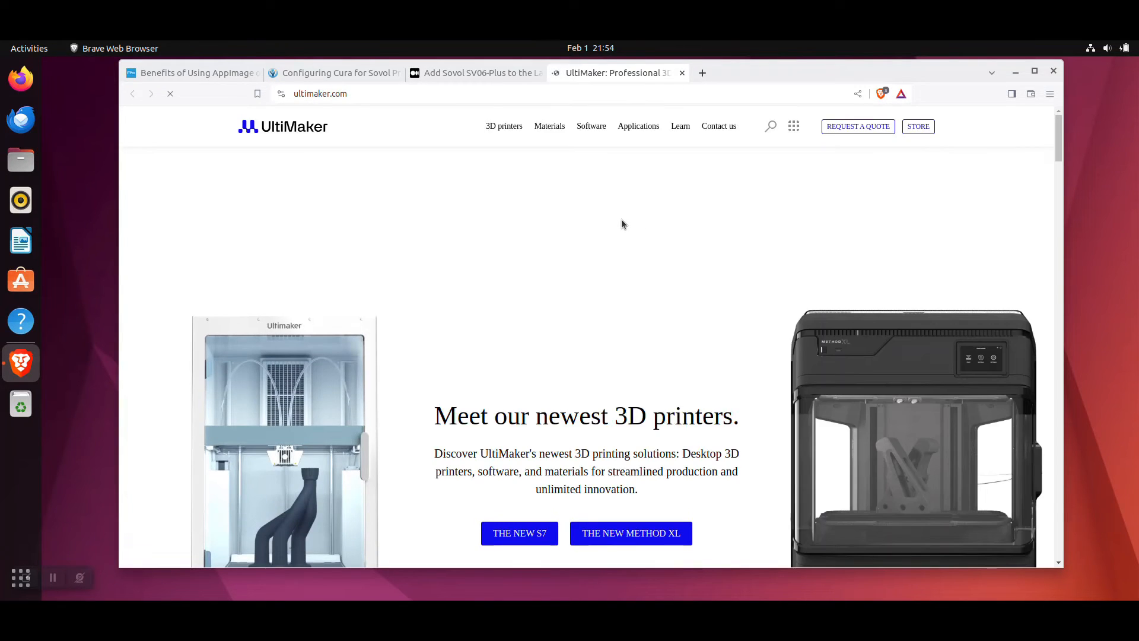
pyautogui.click(569, 126)
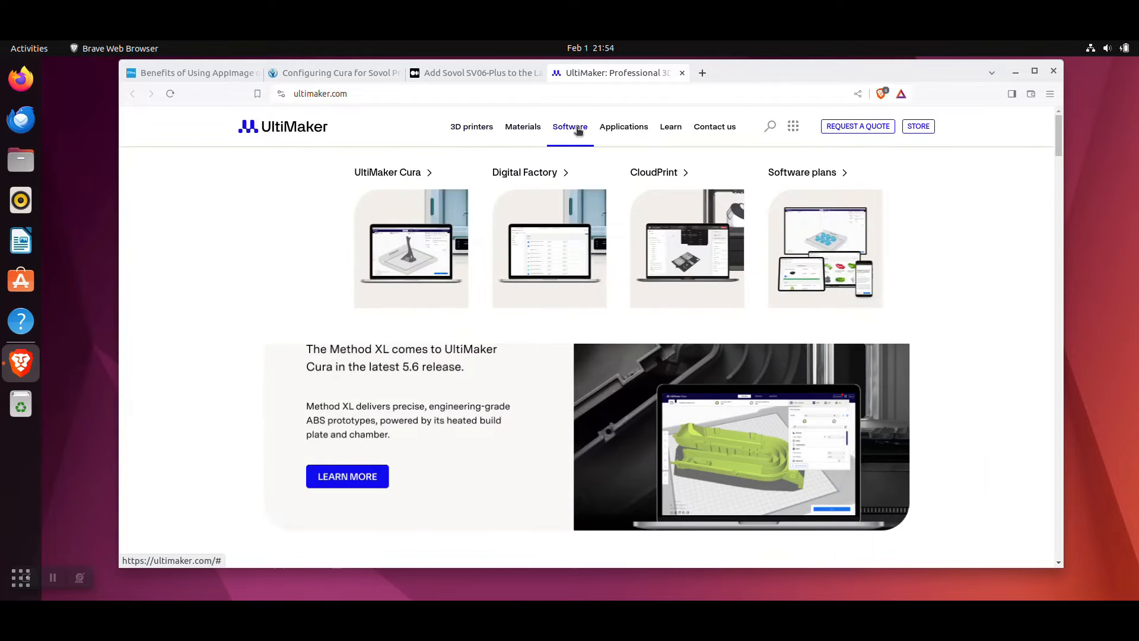
pyautogui.moveTo(387, 175)
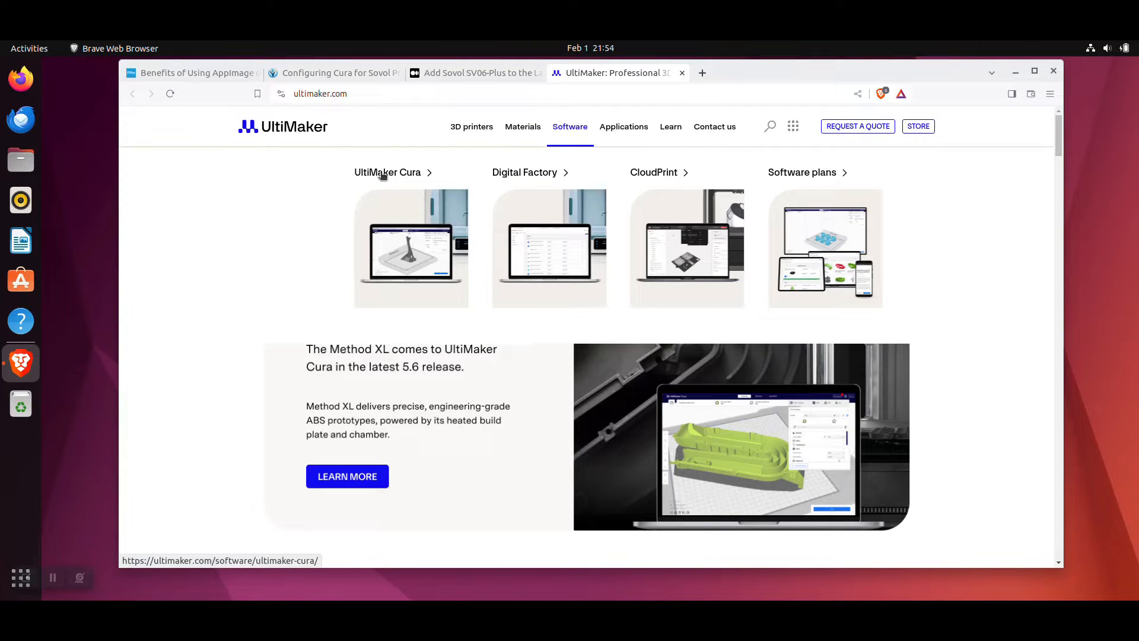
pyautogui.click(387, 172)
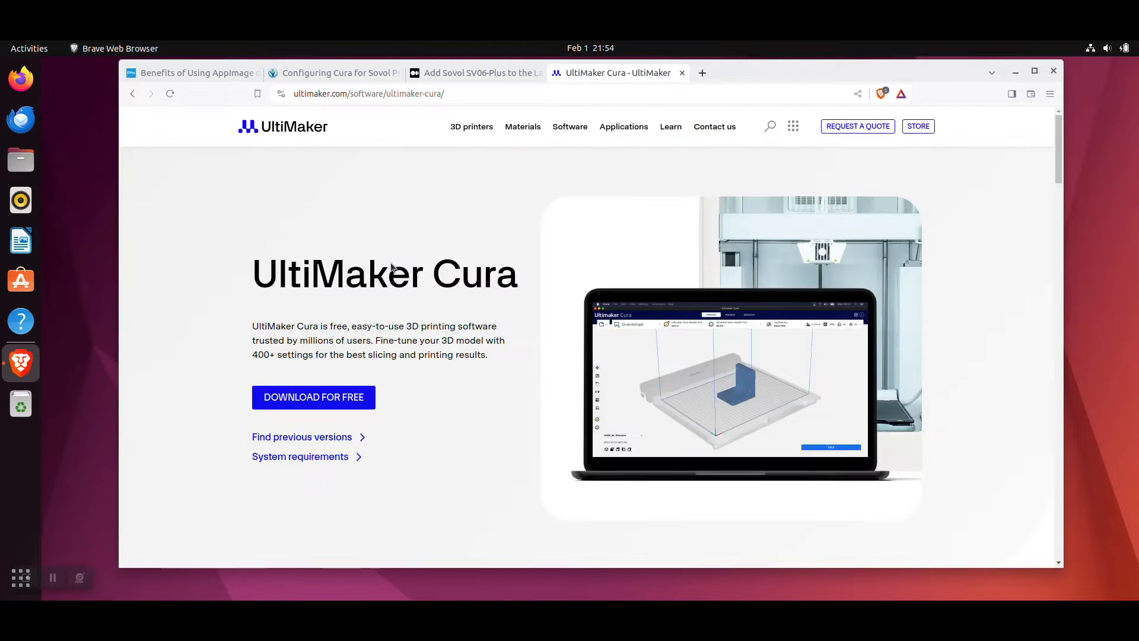
pyautogui.moveTo(314, 397)
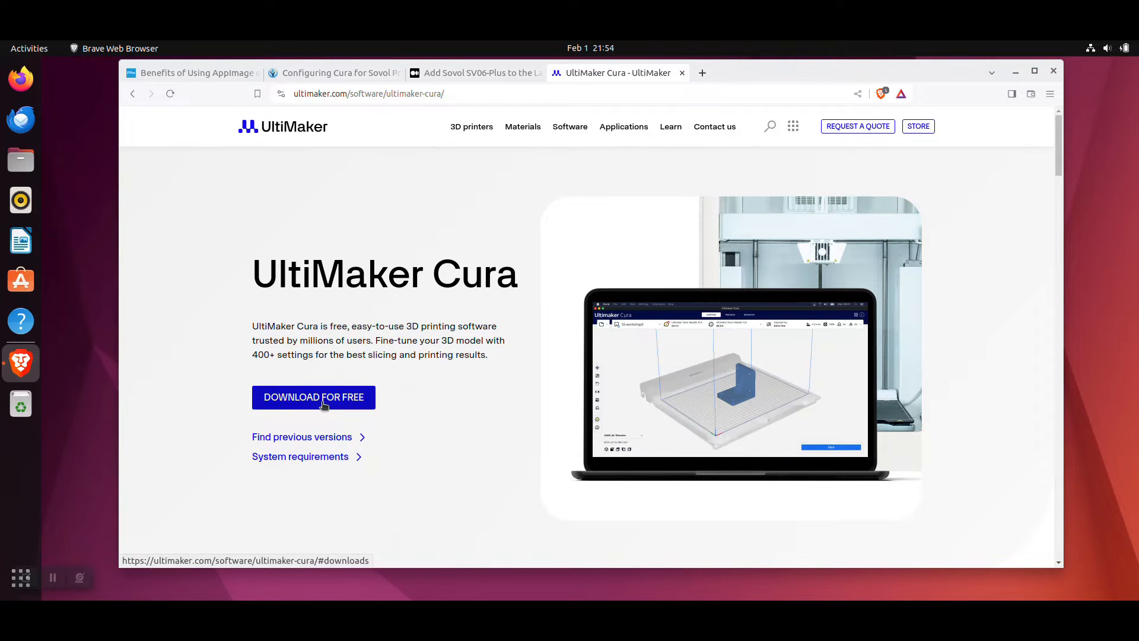
# Save the Cura 5.6.0 Linux.AppImage to Downloads and check the finished 290 MB download.
pyautogui.click(313, 397)
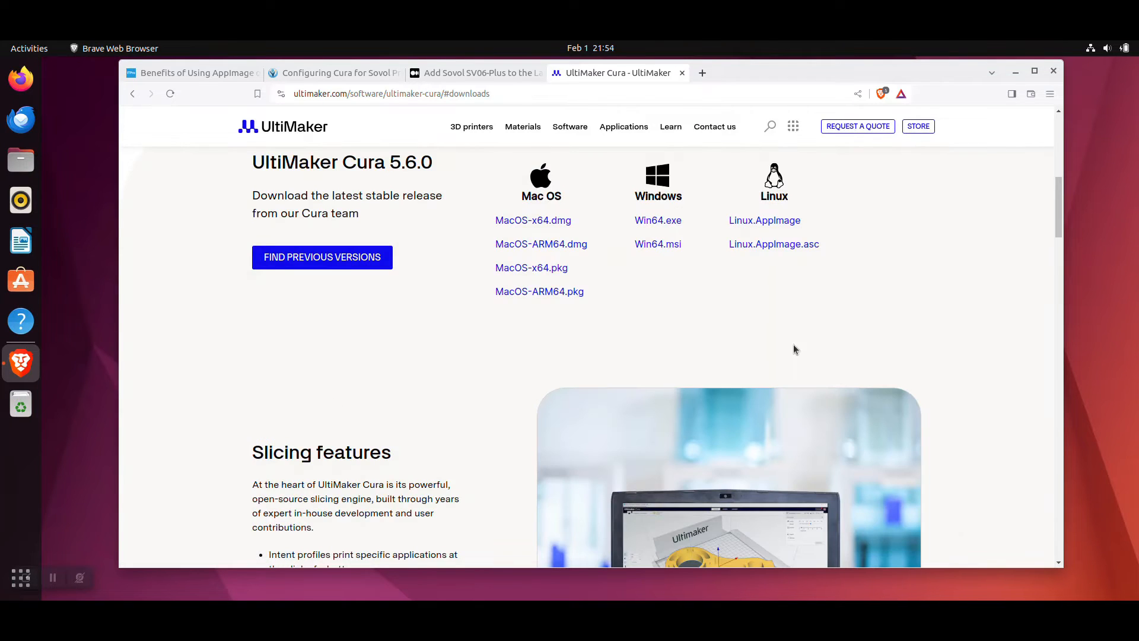
pyautogui.moveTo(763, 220)
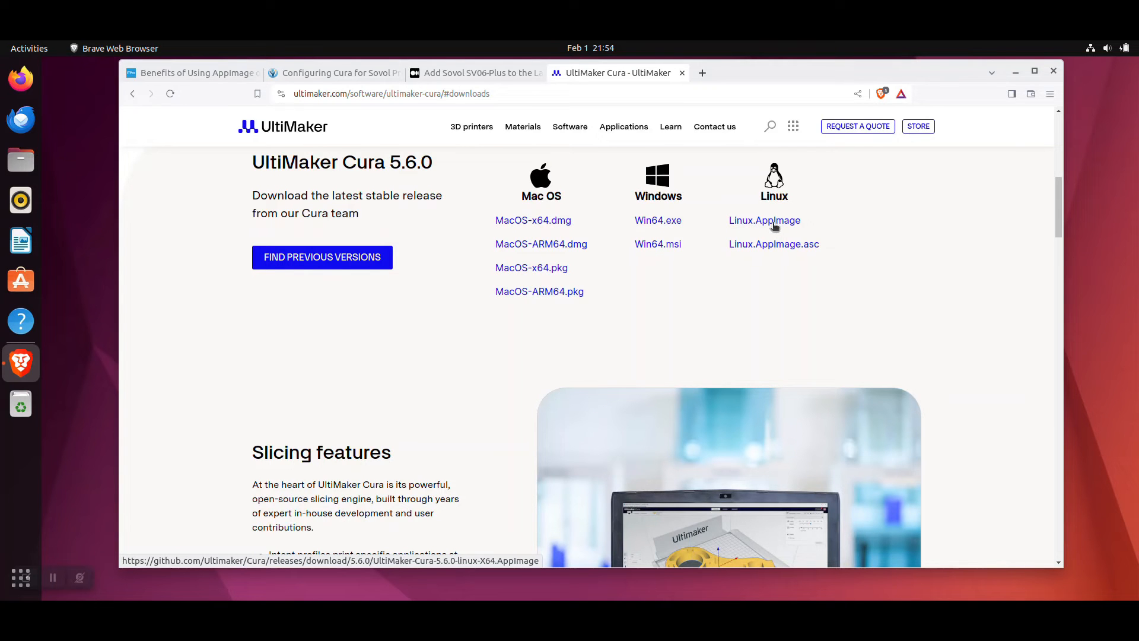
pyautogui.click(764, 220)
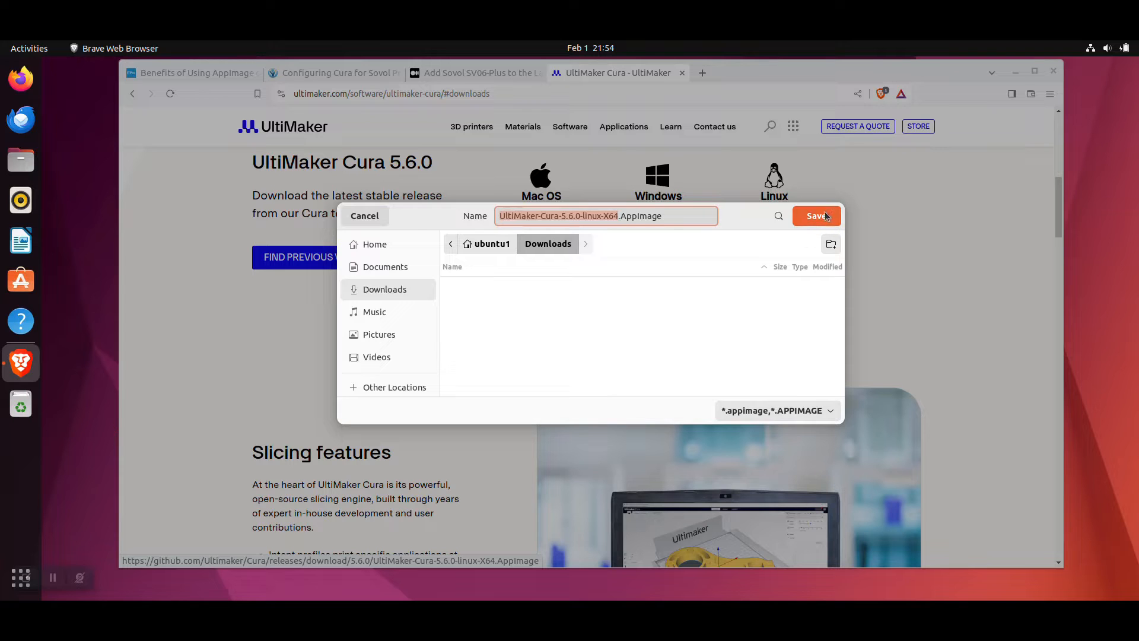
pyautogui.click(815, 216)
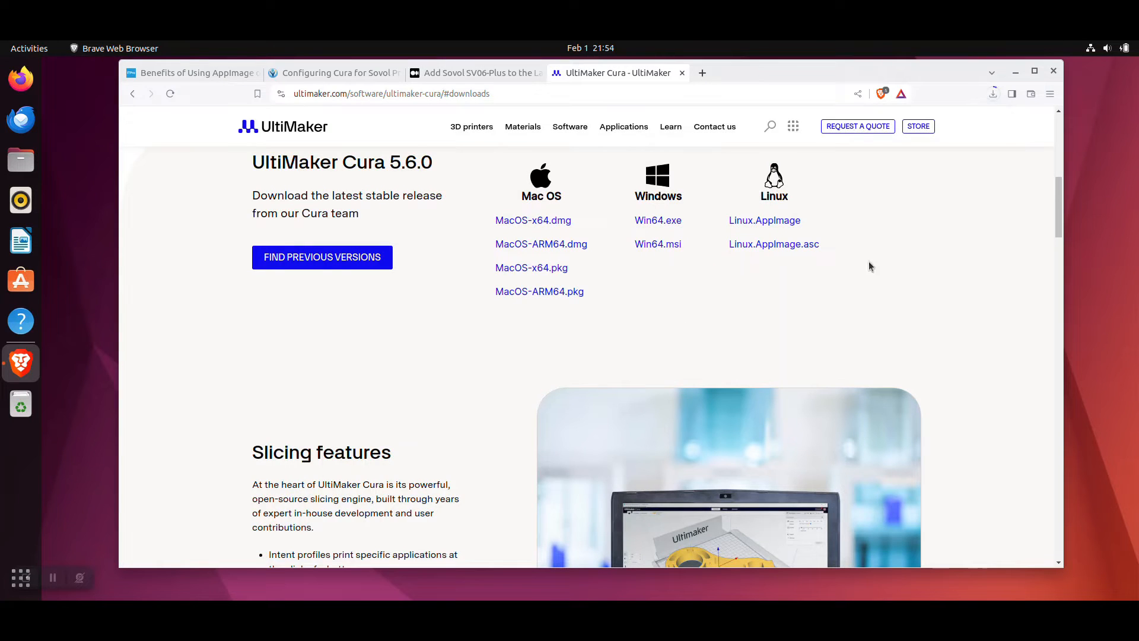
pyautogui.click(993, 93)
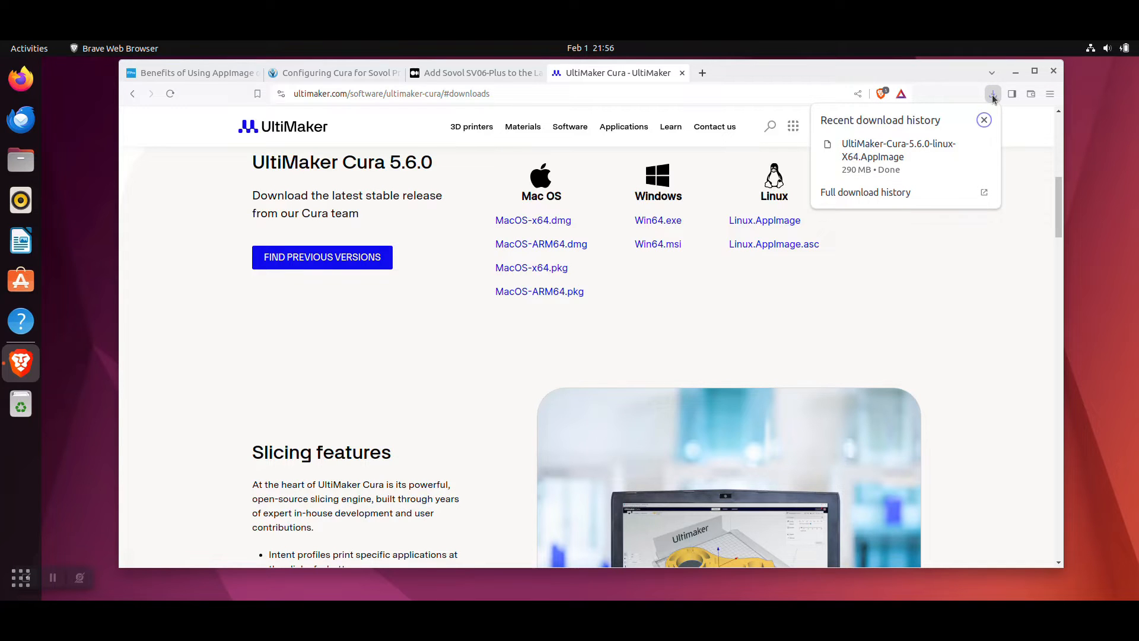
pyautogui.moveTo(964, 148)
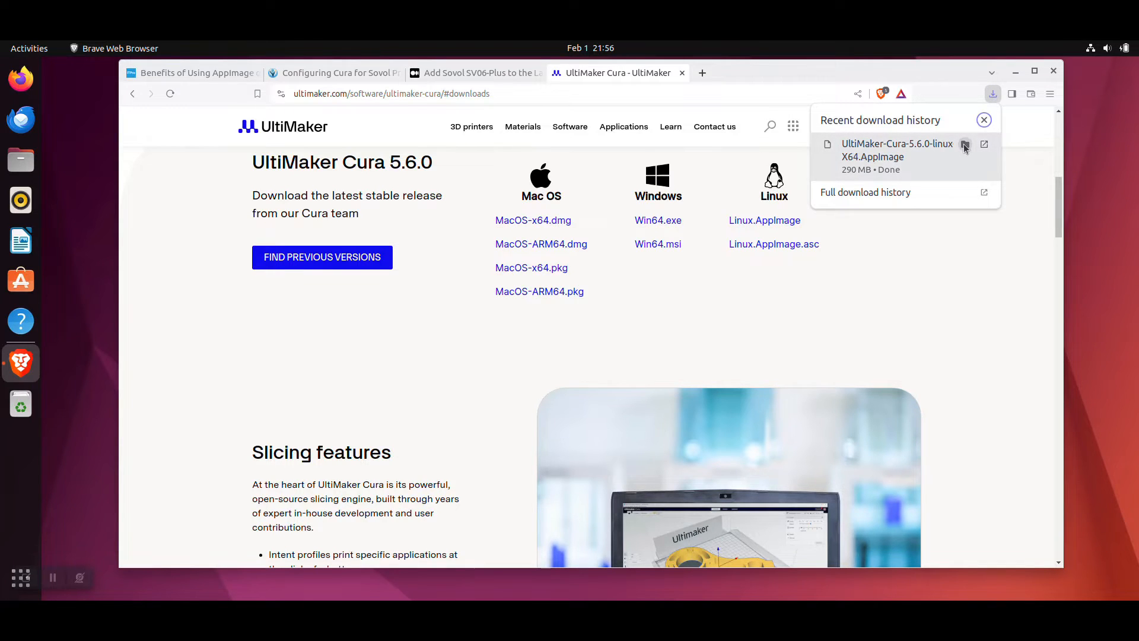
# Show the downloaded Cura AppImage in Files and bring up its right-click menu.
pyautogui.click(965, 144)
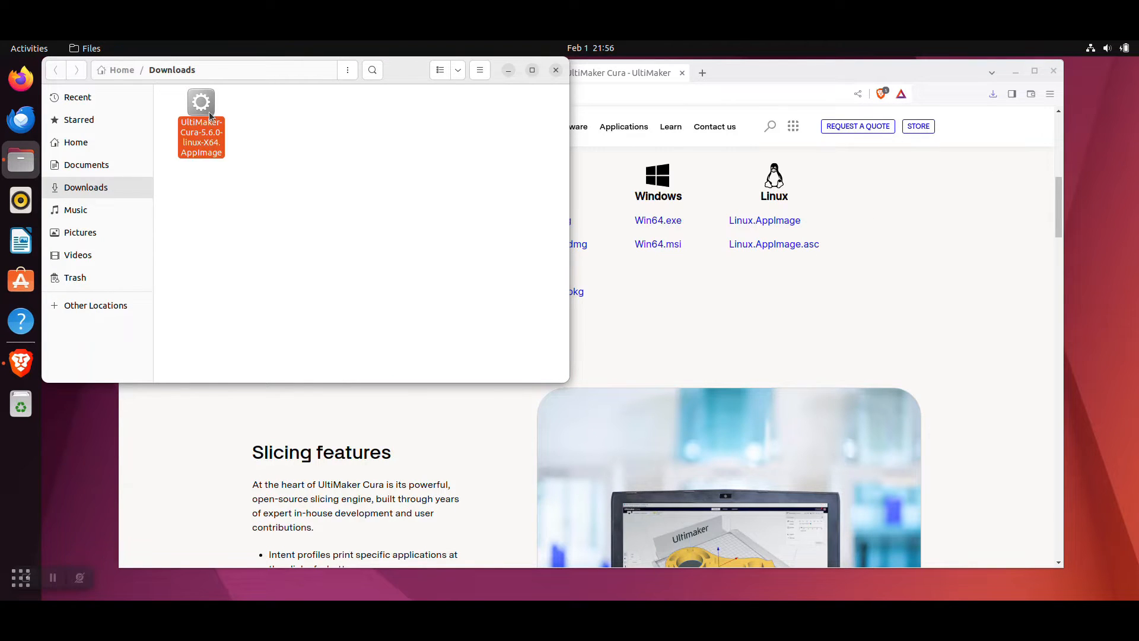
pyautogui.rightClick(202, 135)
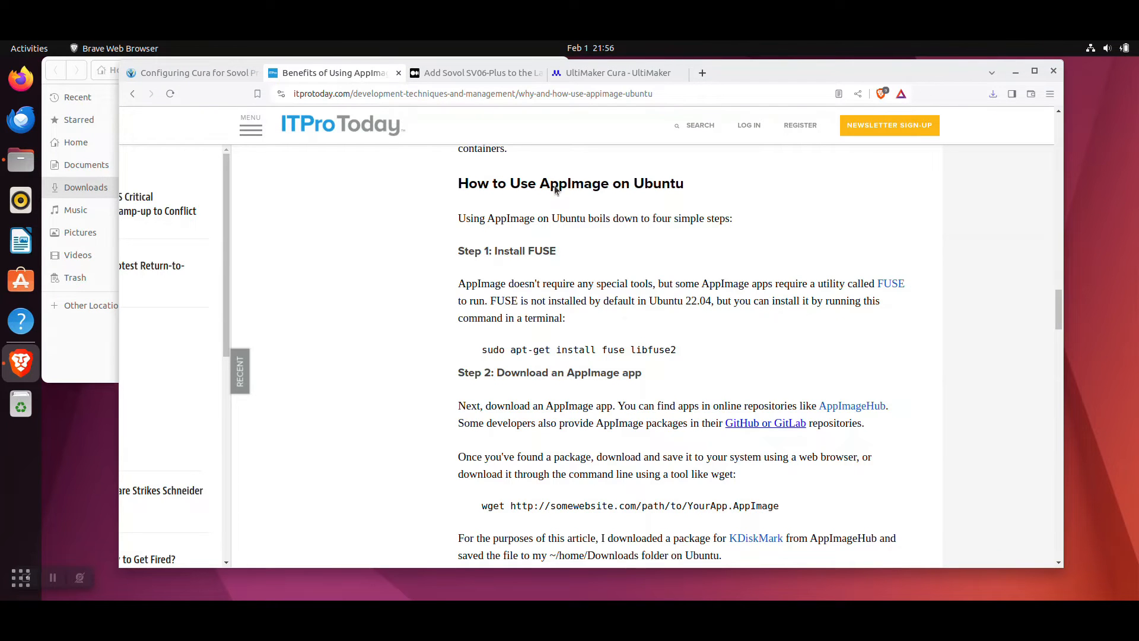
pyautogui.moveTo(547, 255)
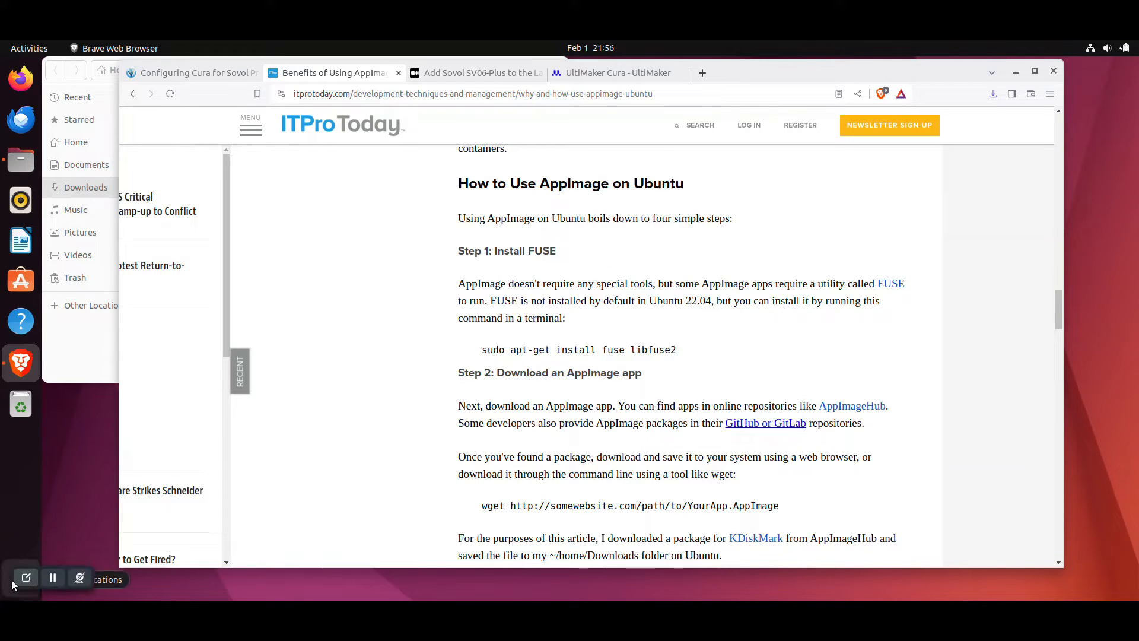
# Launch Terminal from an Activities search for 'term' and become root with su and the password.
pyautogui.click(20, 578)
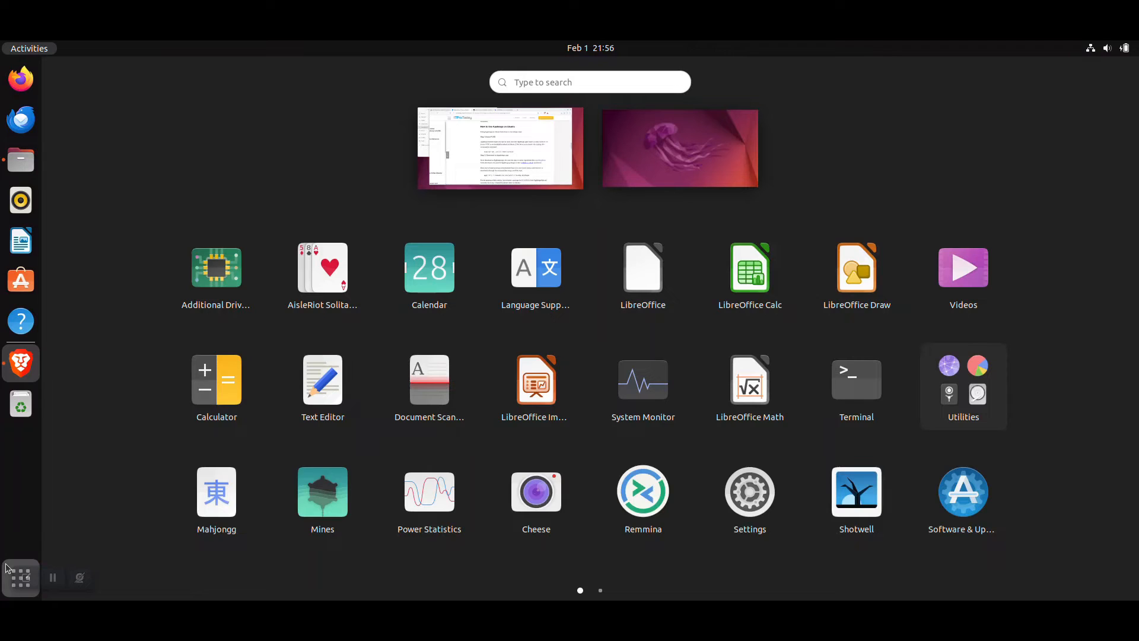
pyautogui.write('term')
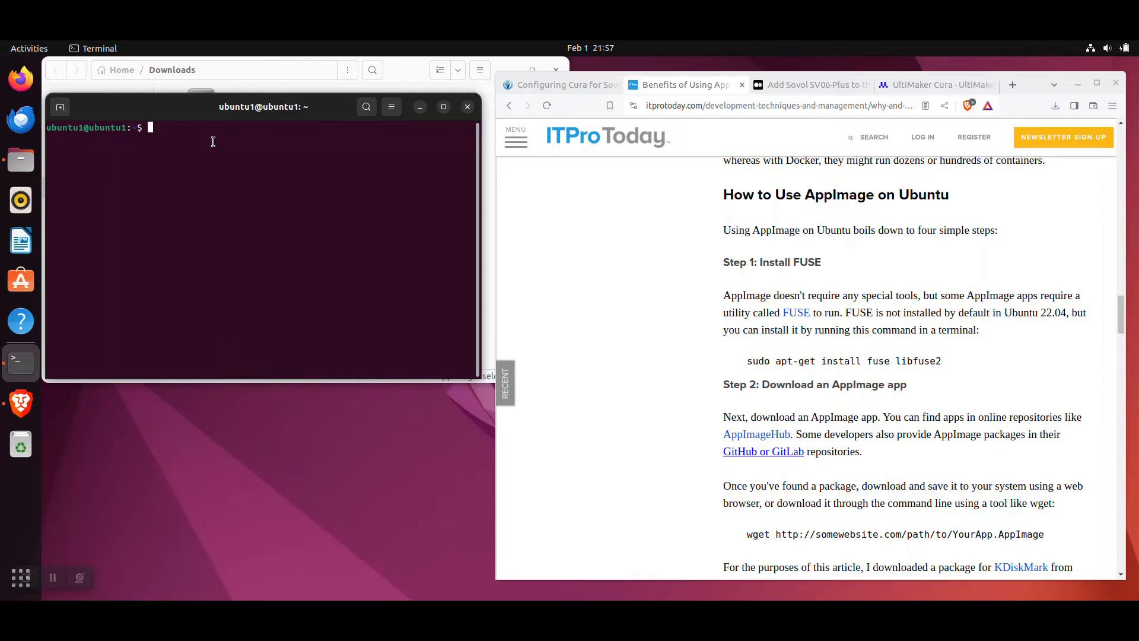
pyautogui.write('sudo')
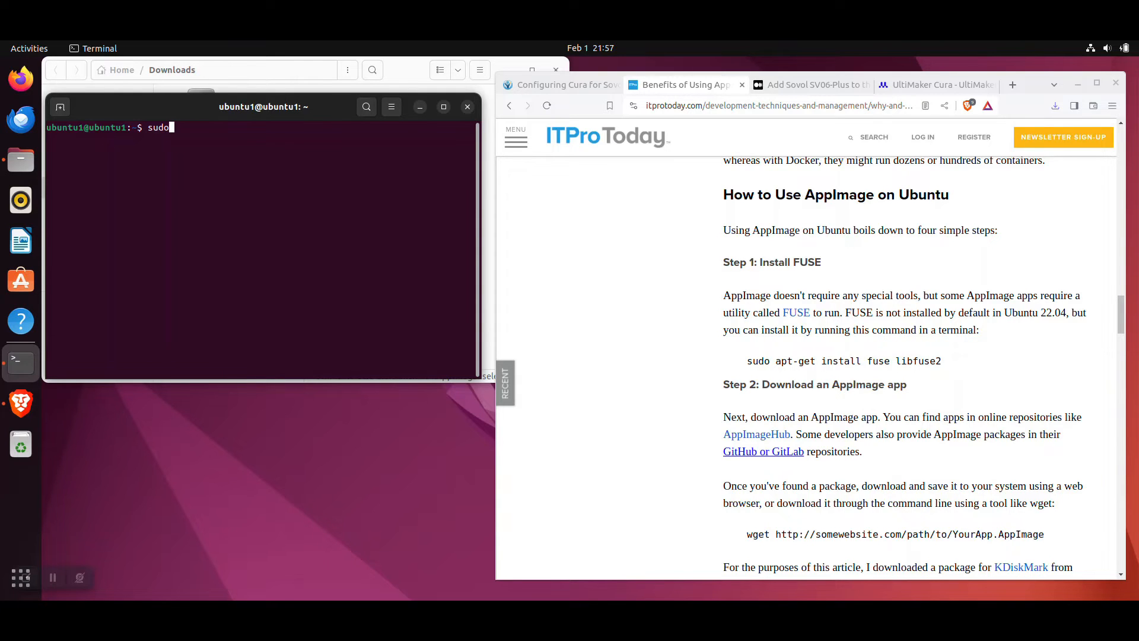
pyautogui.press('Return')
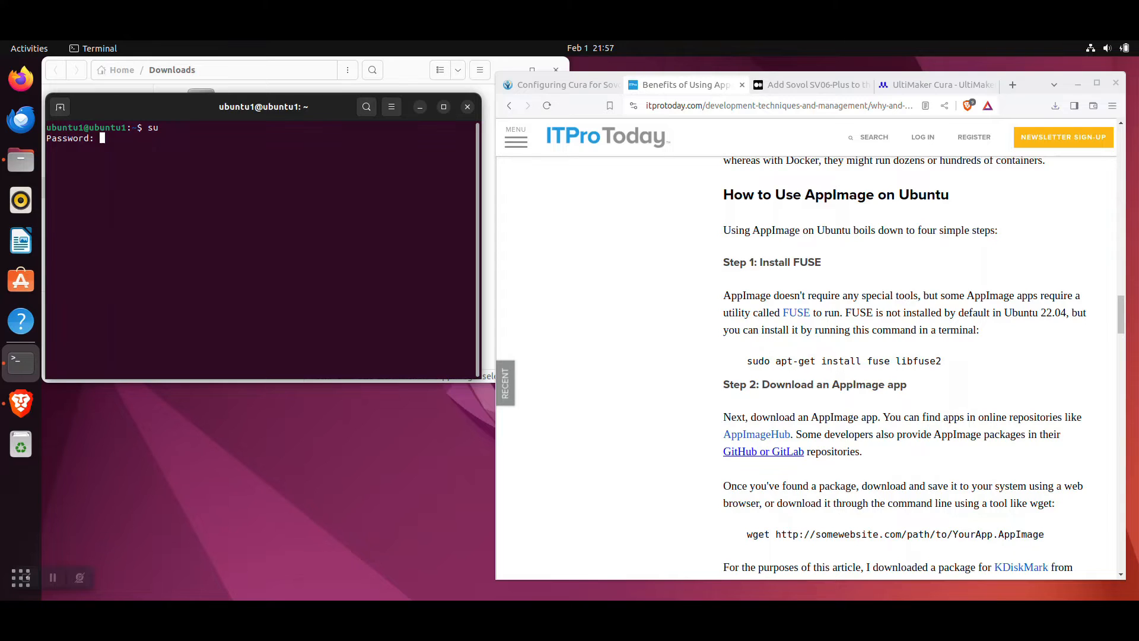
pyautogui.press('Return')
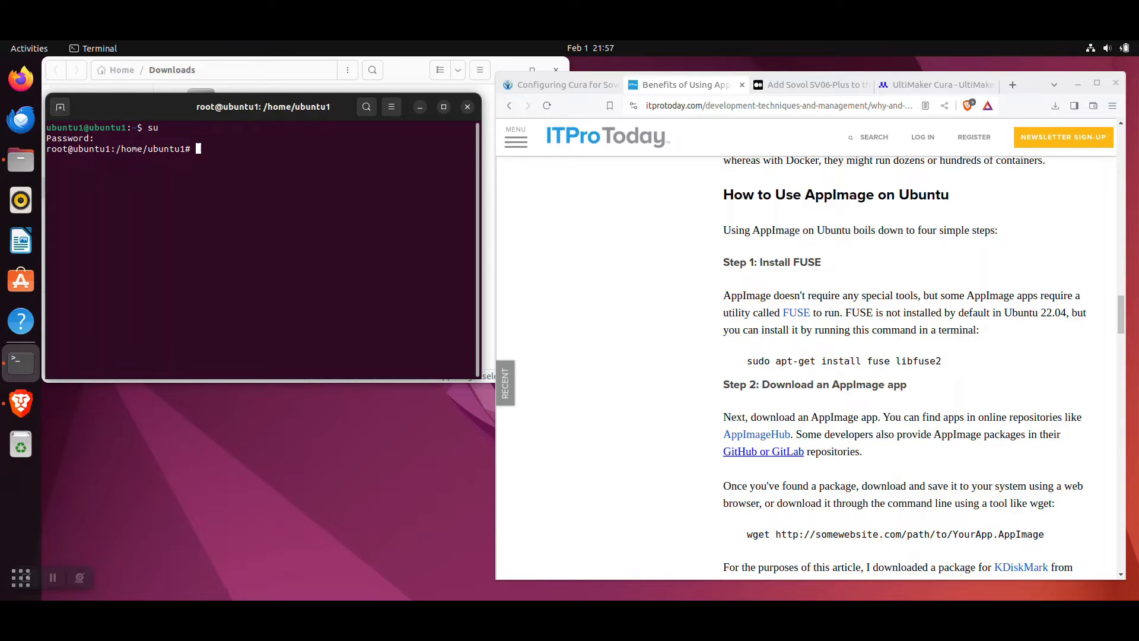
# Run 'sudo apt-get install fuse libfuse2' and let the package setup finish.
pyautogui.write('sudo apt')
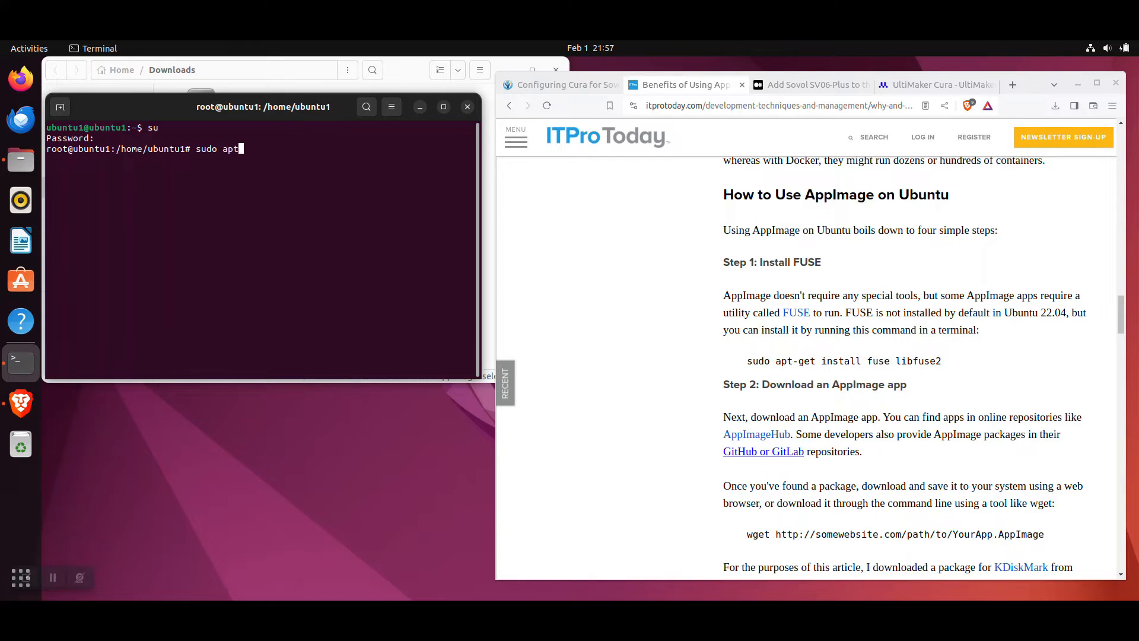
pyautogui.write('-get install')
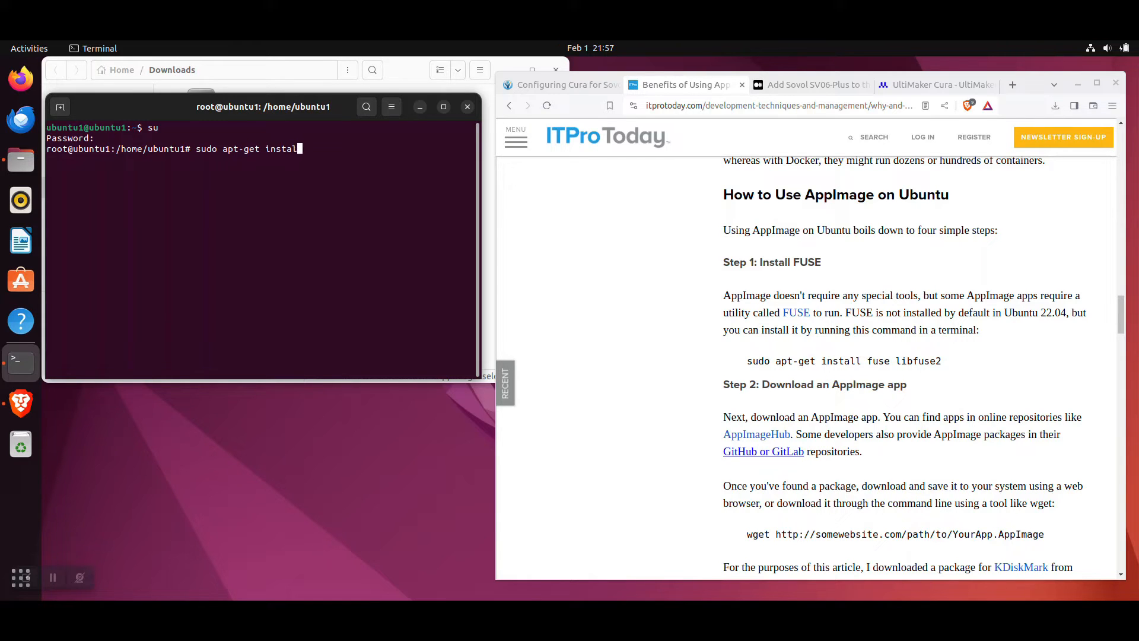
pyautogui.write('fuse l')
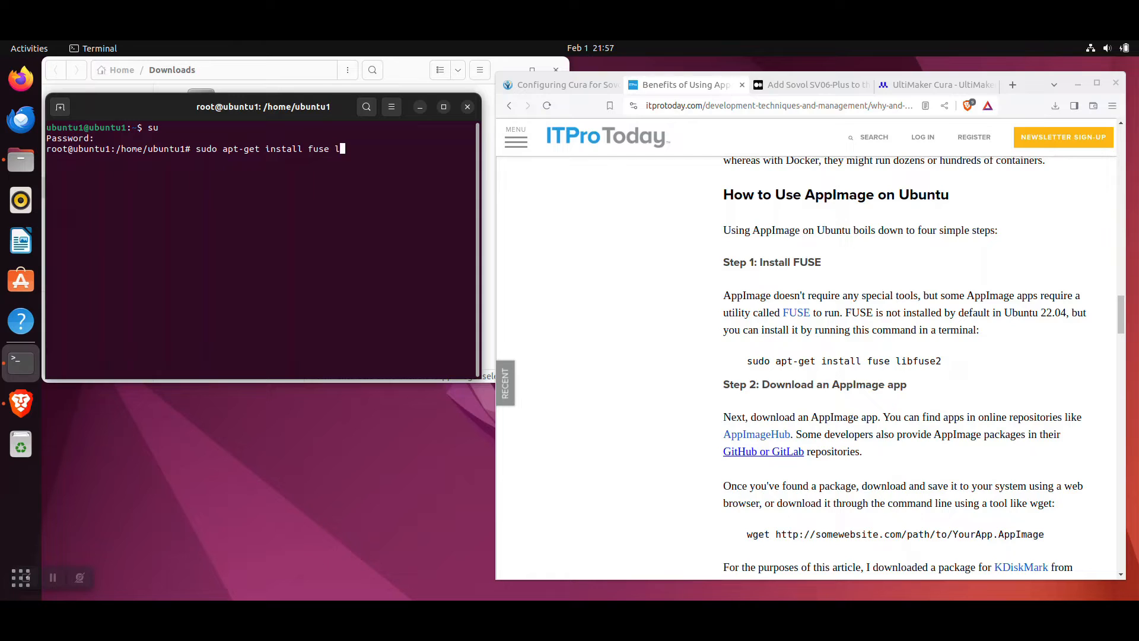
pyautogui.write('ibfuse')
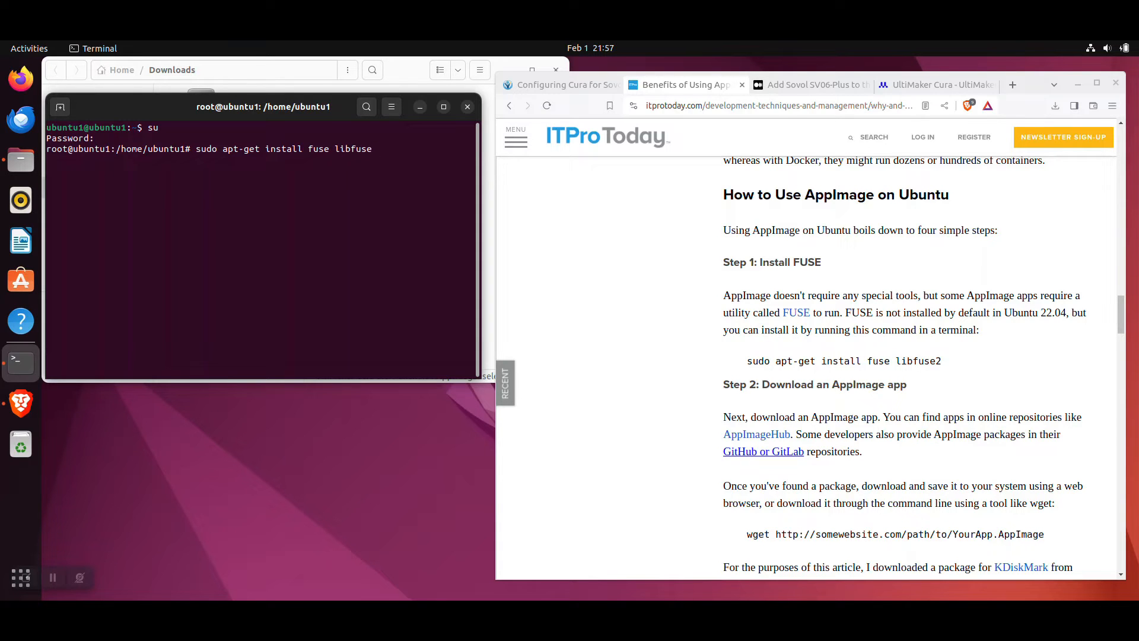
pyautogui.press('Return')
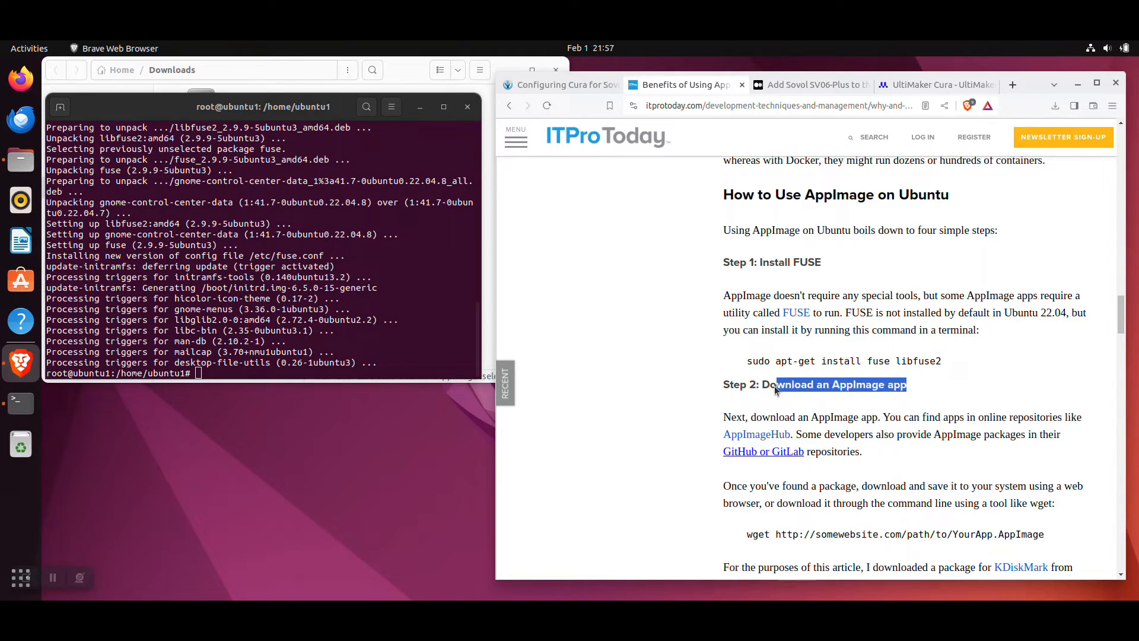
# Scroll the AppImage article down to Step 3 on making the file executable.
pyautogui.click(671, 410)
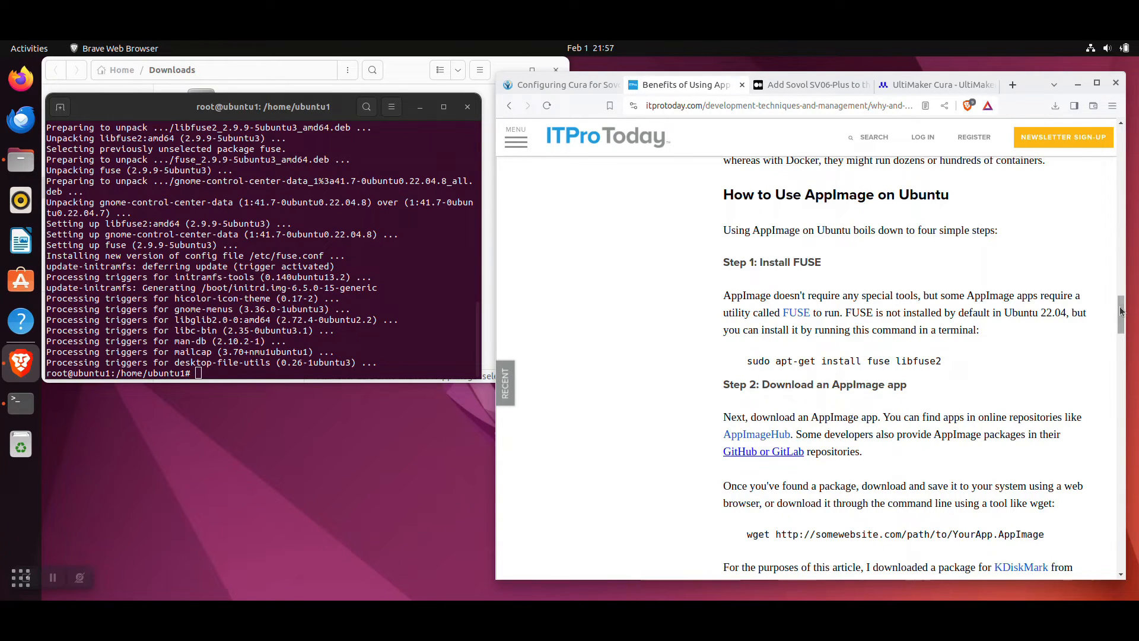
pyautogui.scroll(-3)
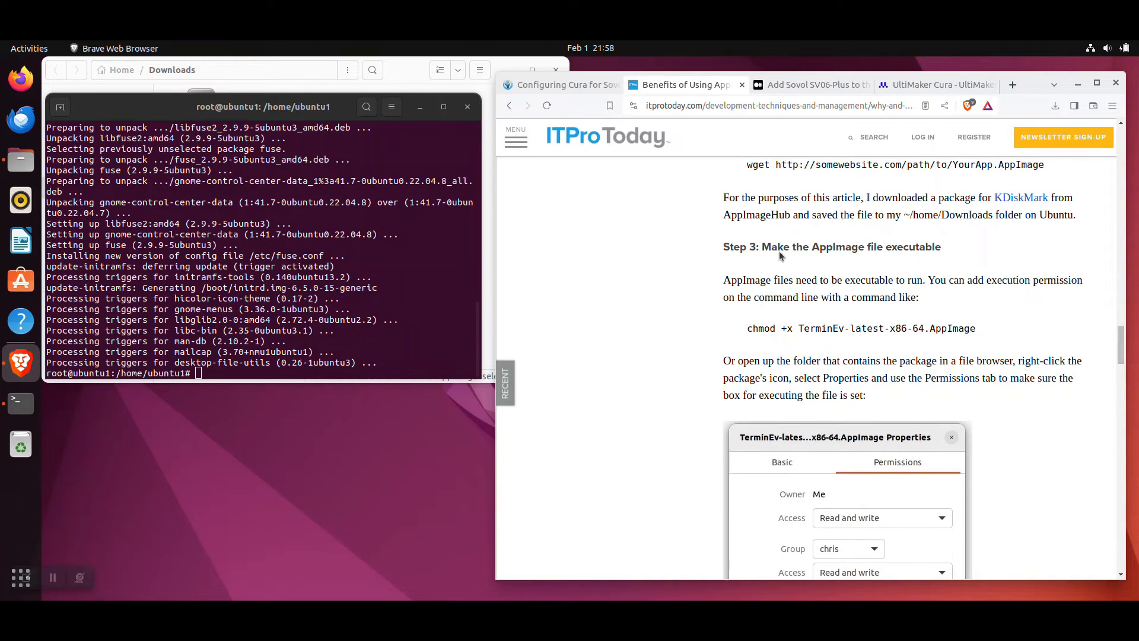
pyautogui.moveTo(844, 330)
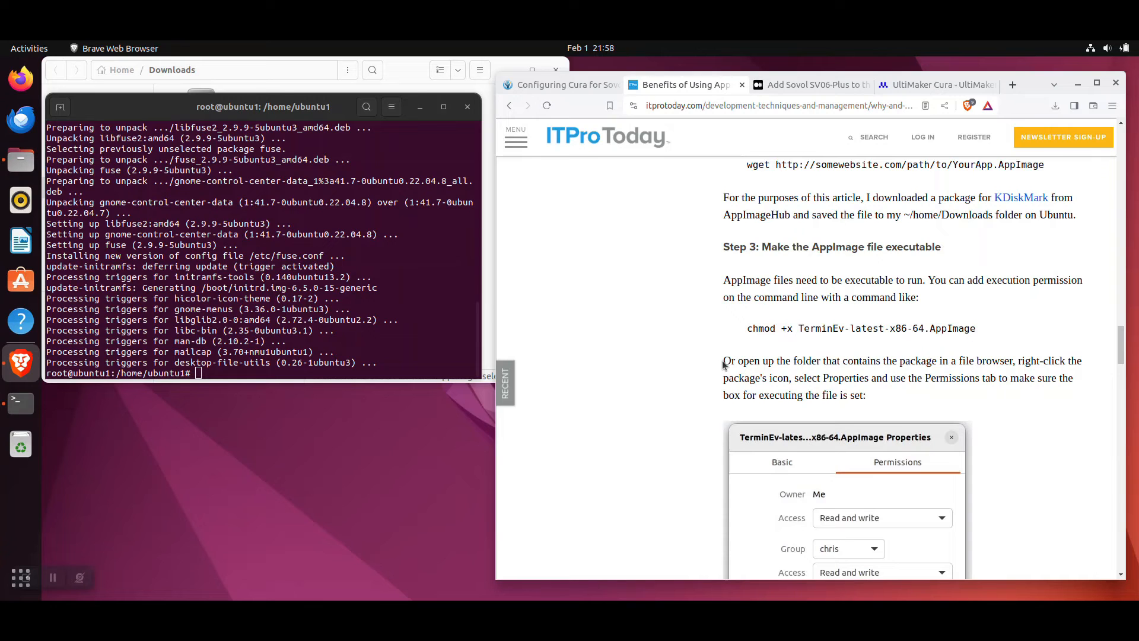
pyautogui.moveTo(777, 367)
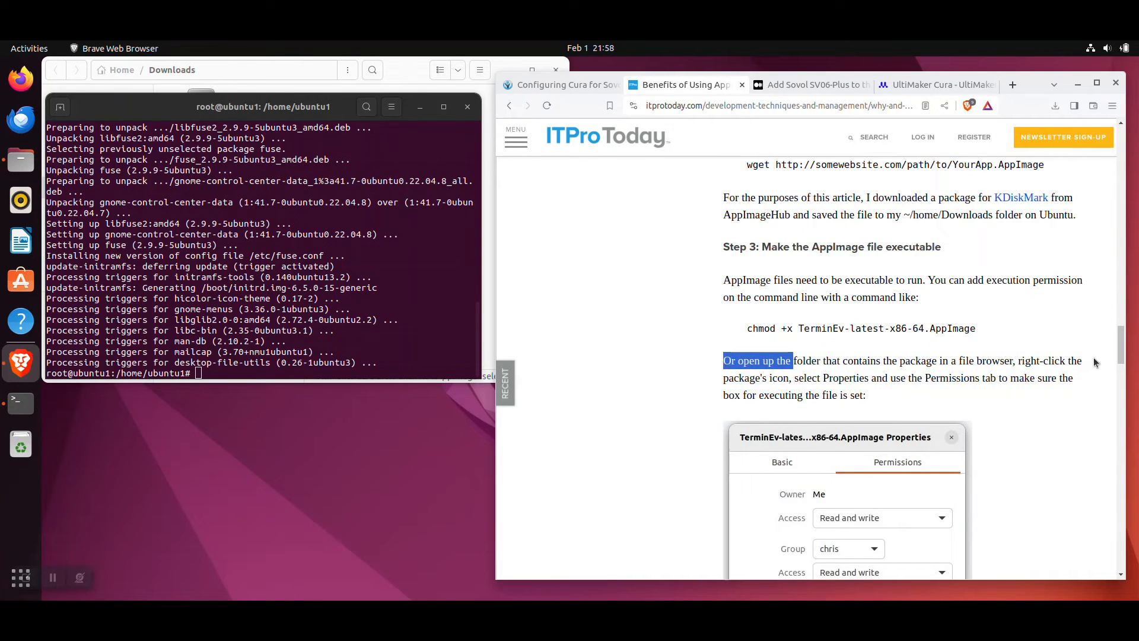
pyautogui.scroll(-3)
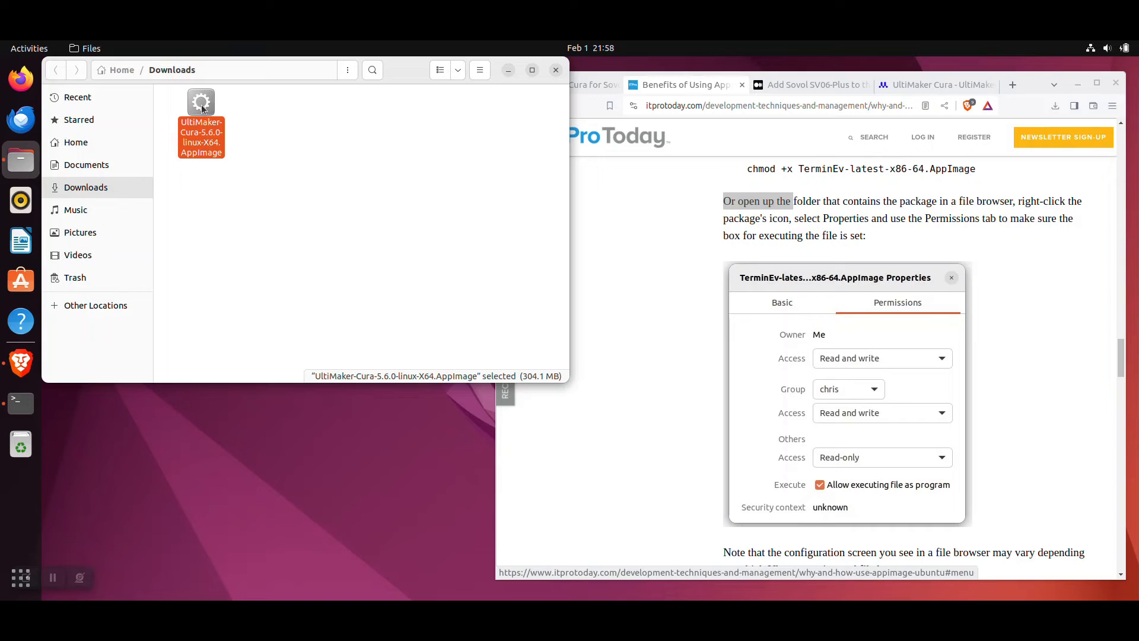
# Tick 'Allow executing file as program' in the AppImage's Properties Permissions tab.
pyautogui.rightClick(201, 116)
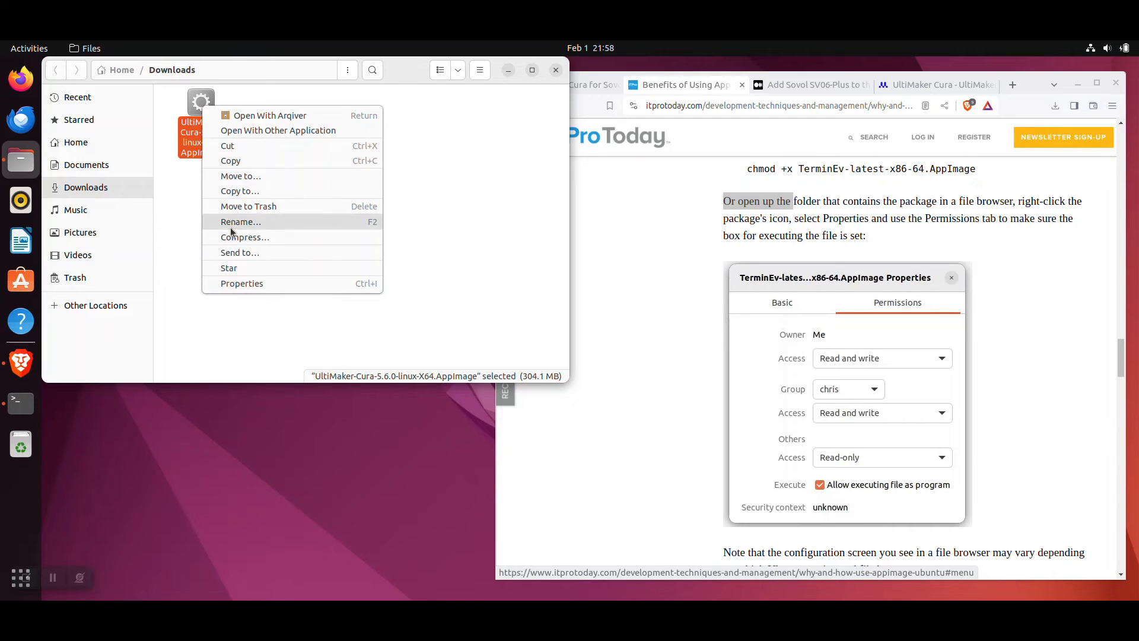
pyautogui.moveTo(242, 284)
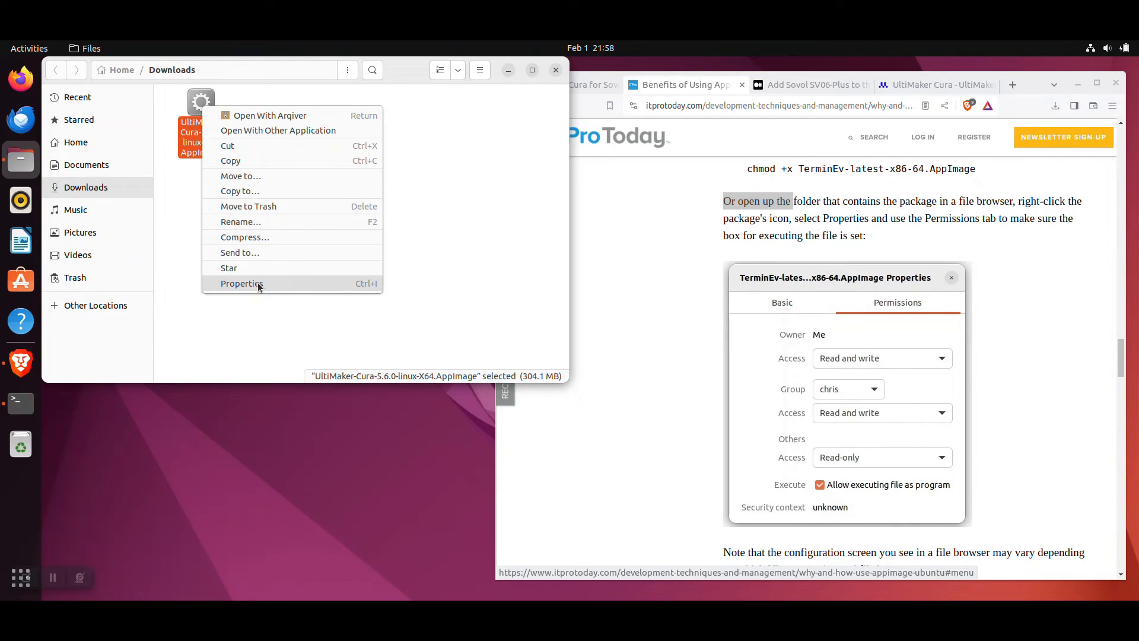
pyautogui.click(241, 284)
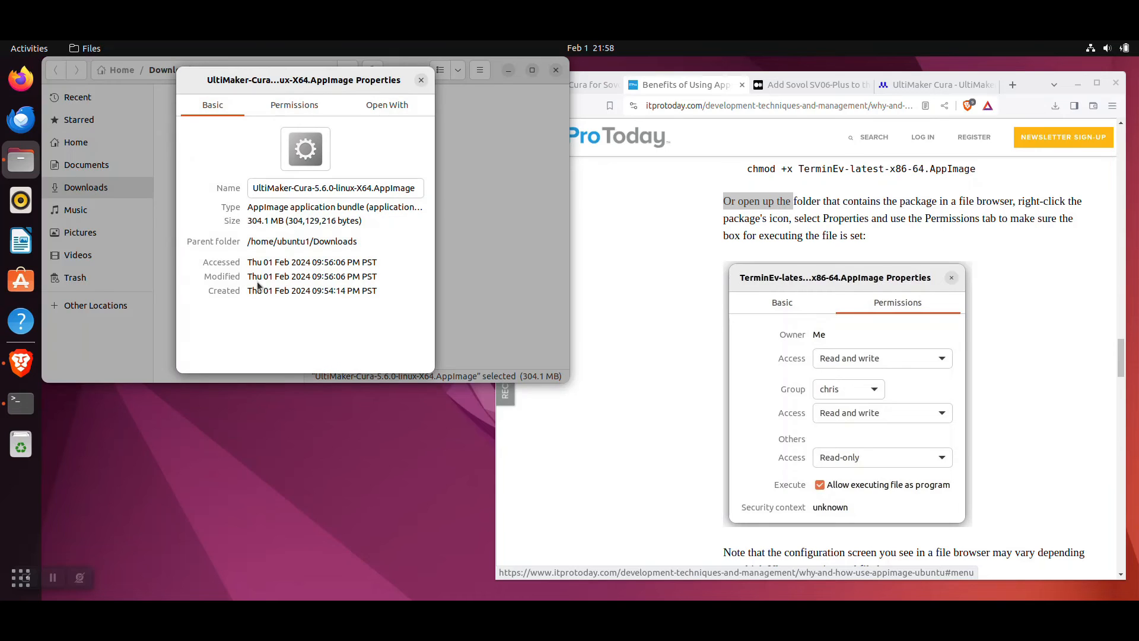
pyautogui.click(293, 104)
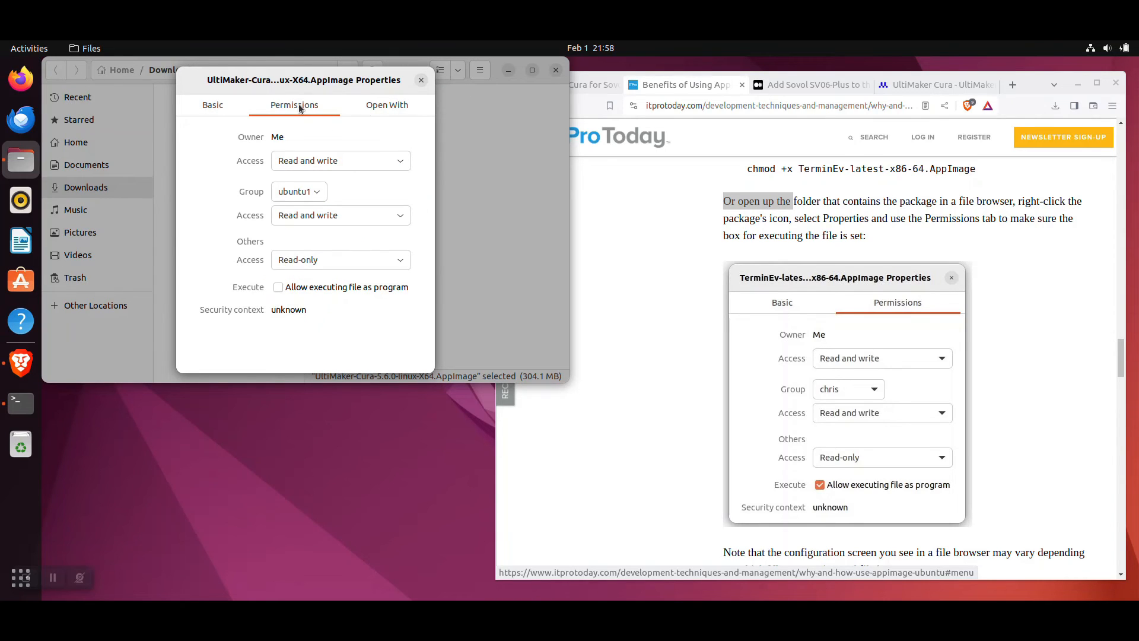
pyautogui.moveTo(279, 295)
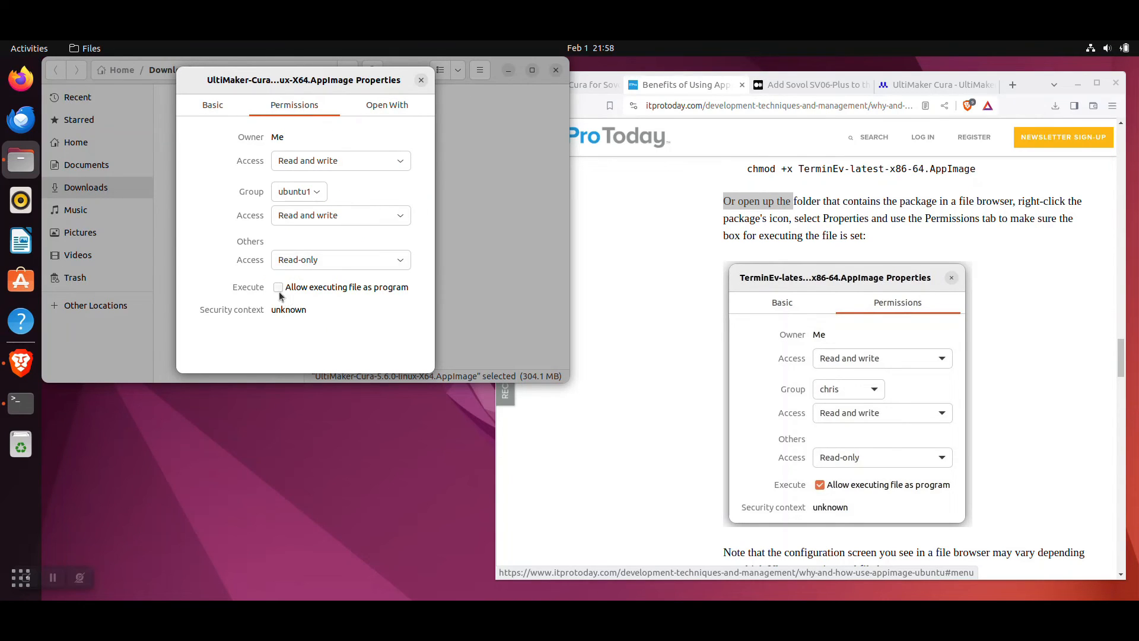
pyautogui.click(277, 287)
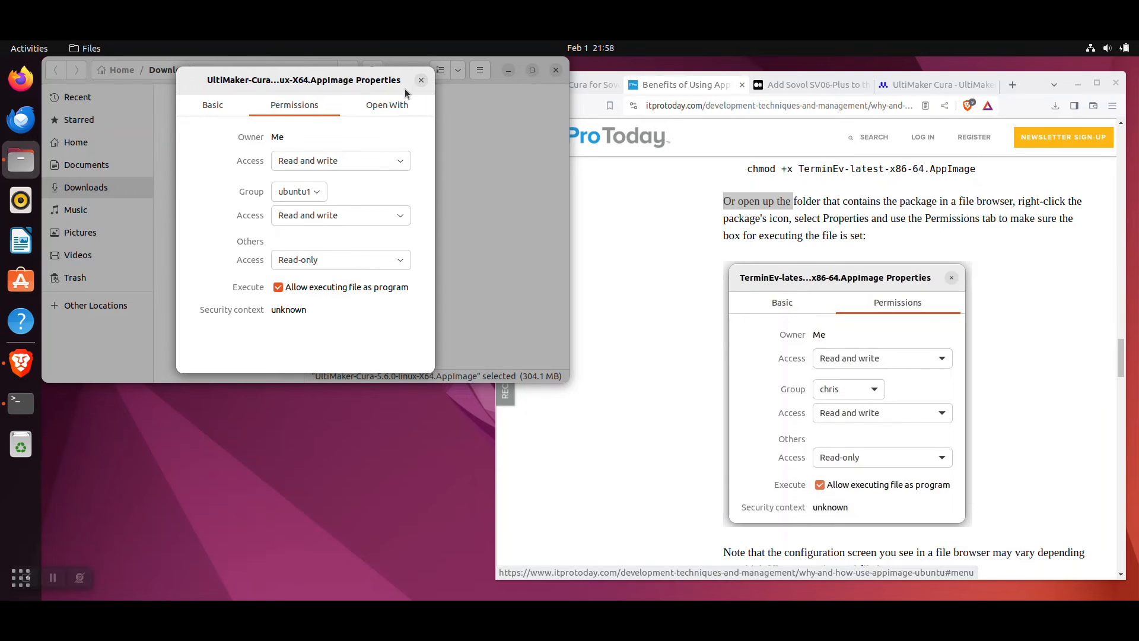
pyautogui.click(420, 81)
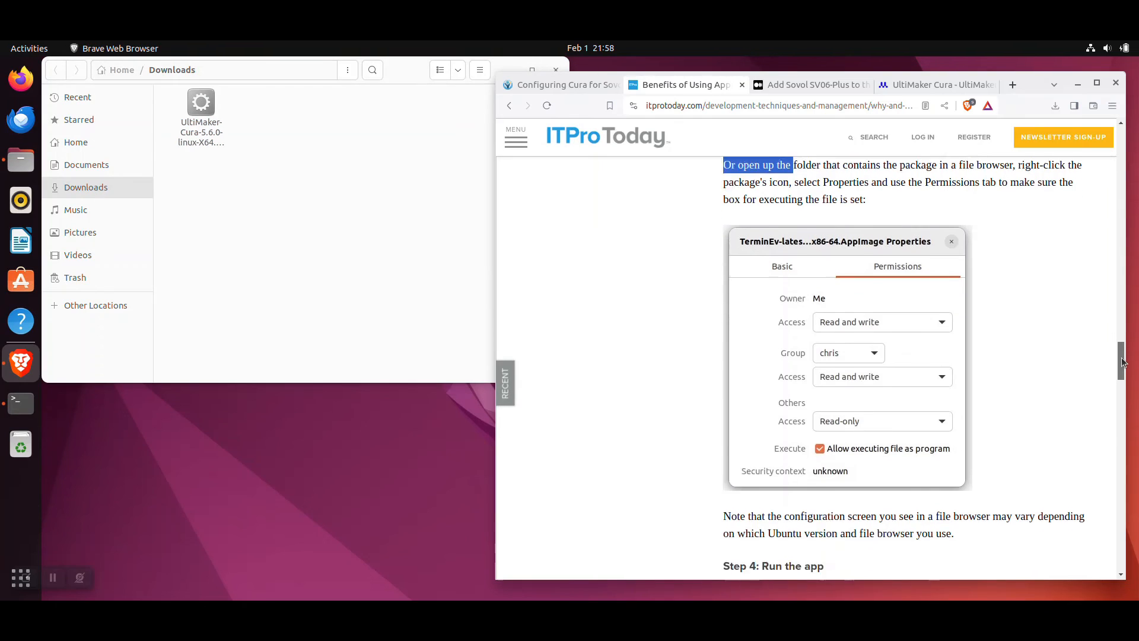
# Scroll the article to 'Step 4: Run the app' and select the Cura AppImage in Downloads.
pyautogui.scroll(-3)
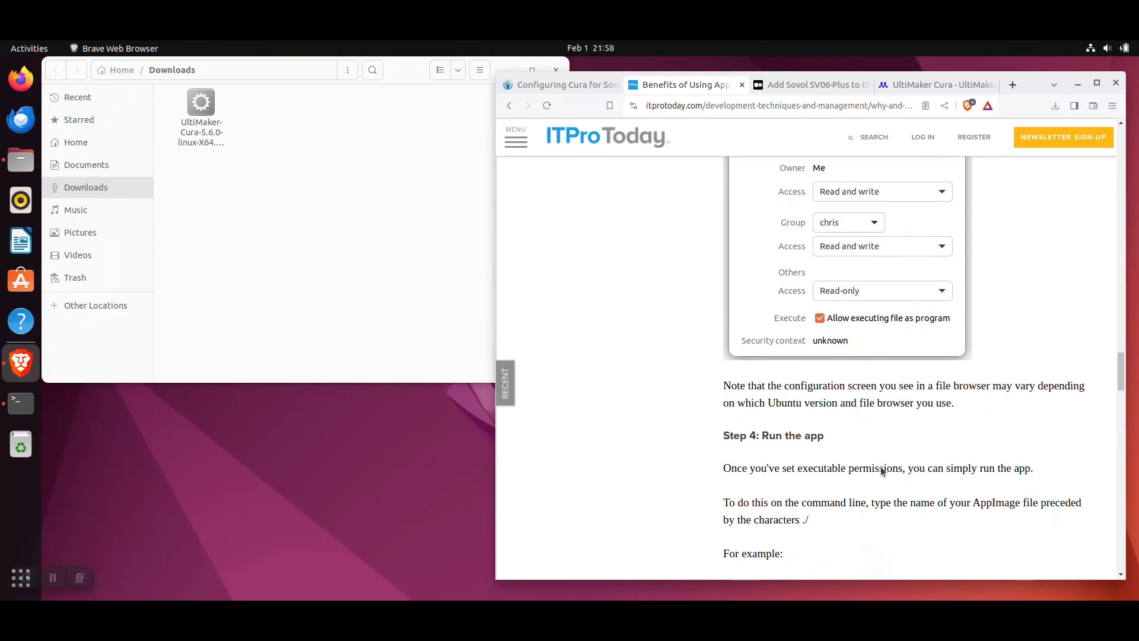
pyautogui.moveTo(812, 511)
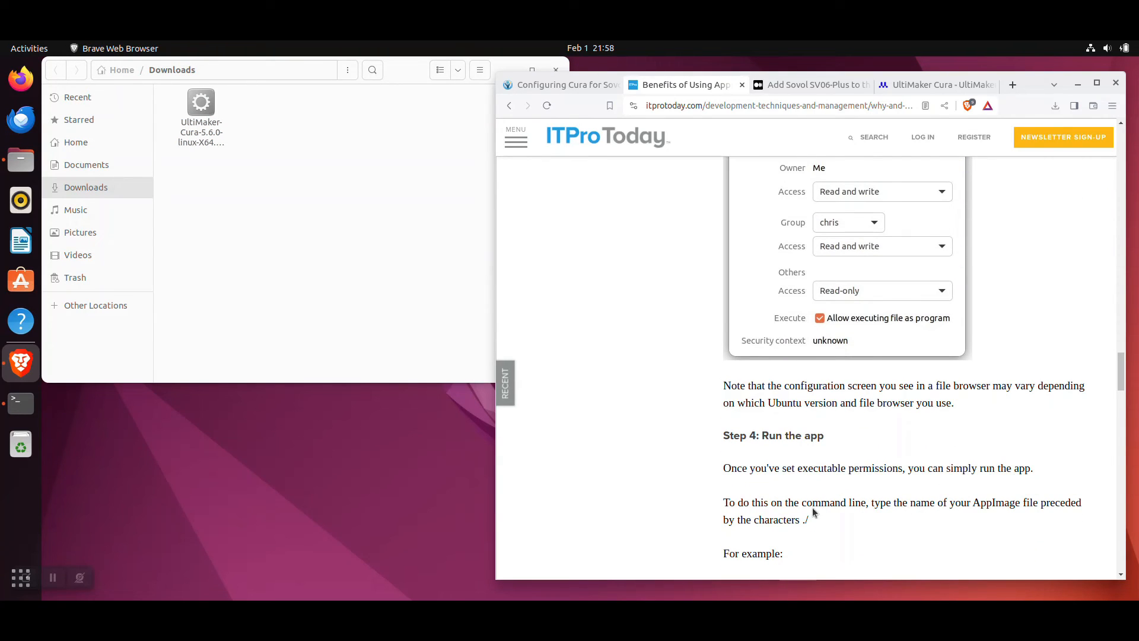
pyautogui.moveTo(951, 508)
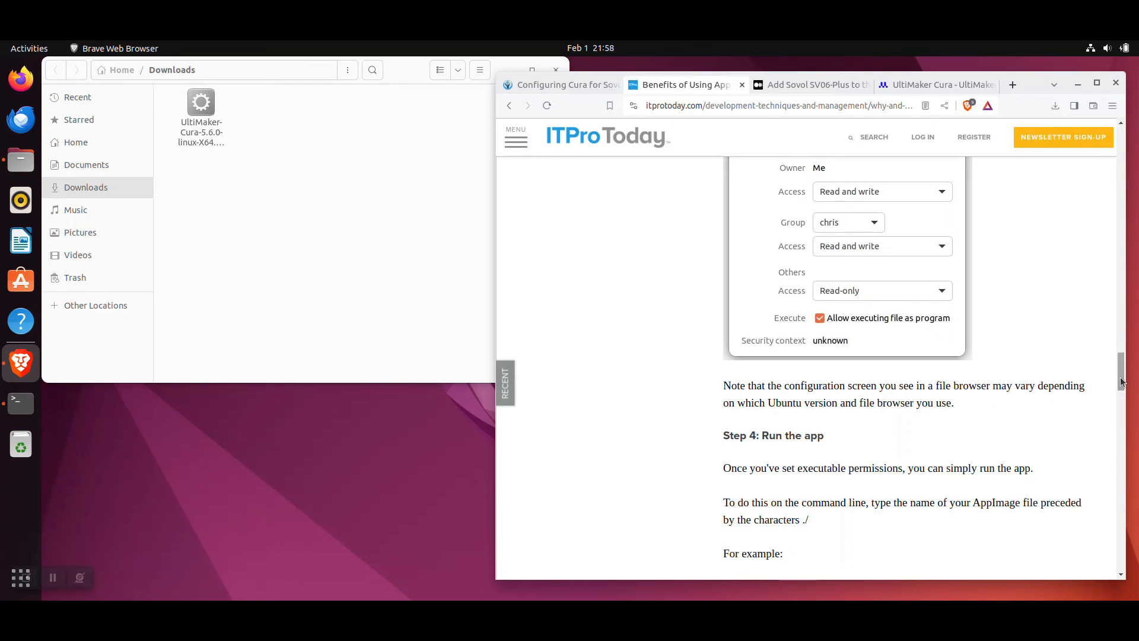
pyautogui.scroll(-3)
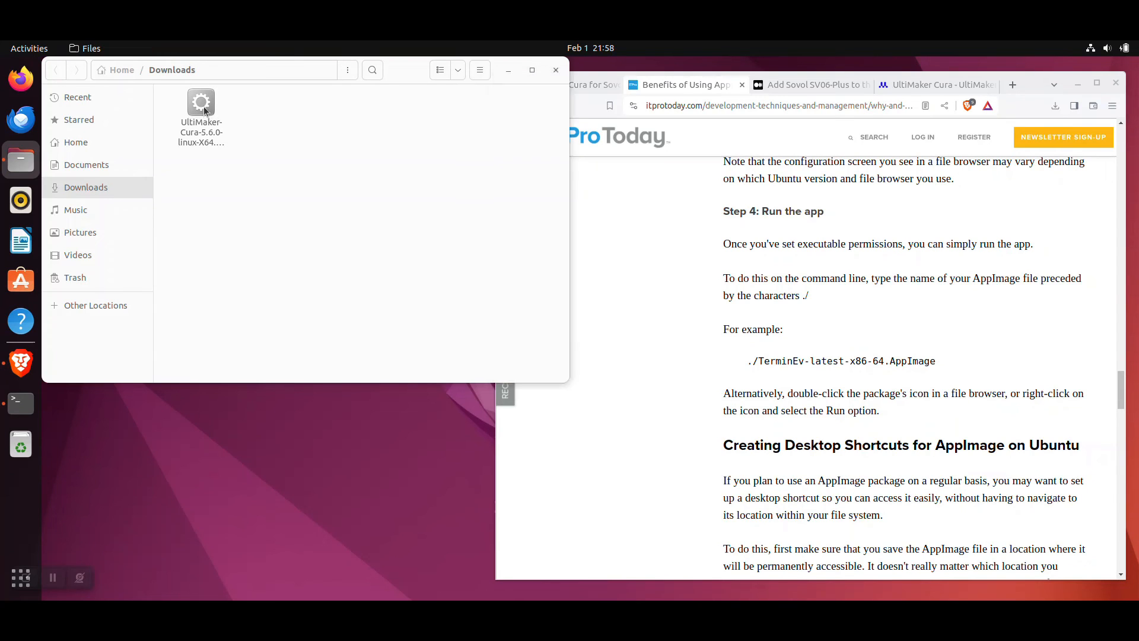
pyautogui.click(201, 127)
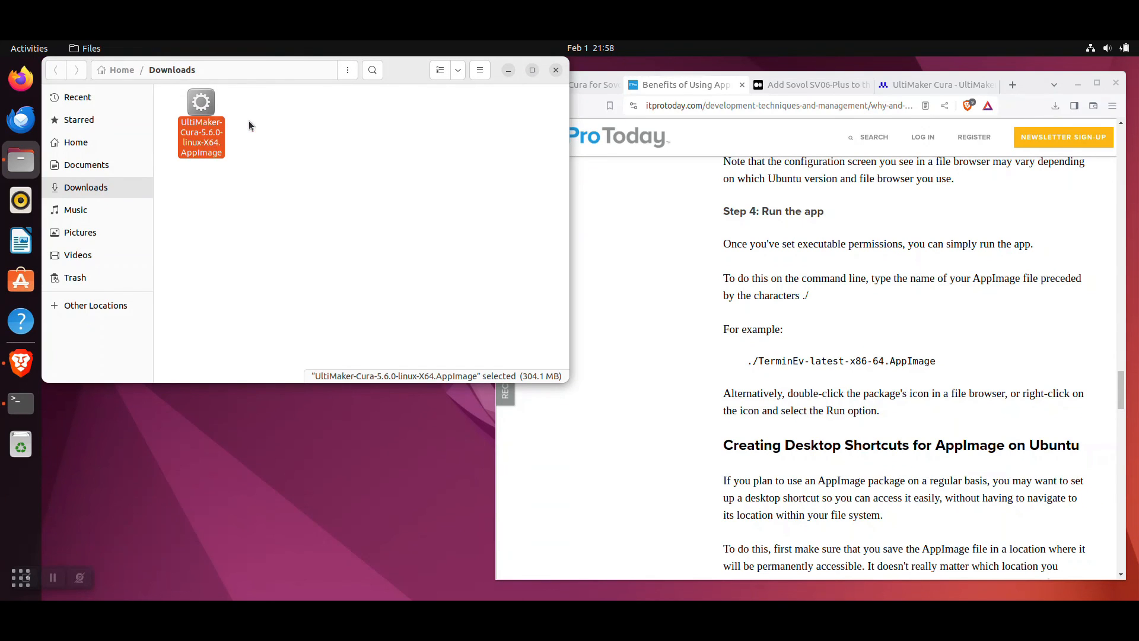
# Launch the Cura AppImage, choose Get started, Agree and Next, then skip sign-in.
pyautogui.doubleClick(201, 137)
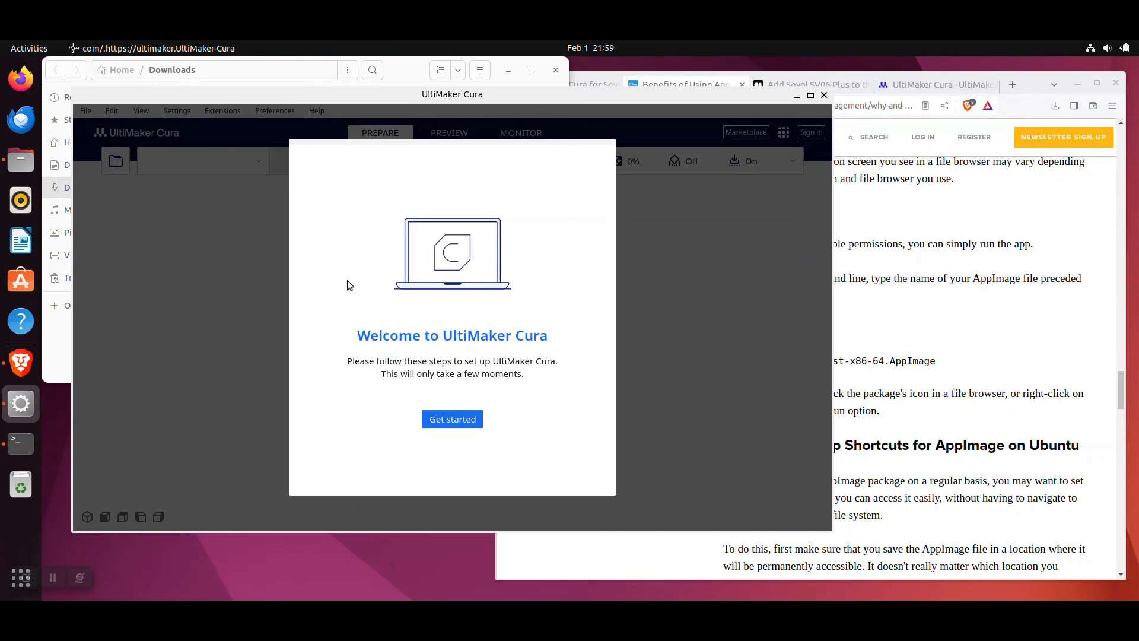
pyautogui.click(452, 418)
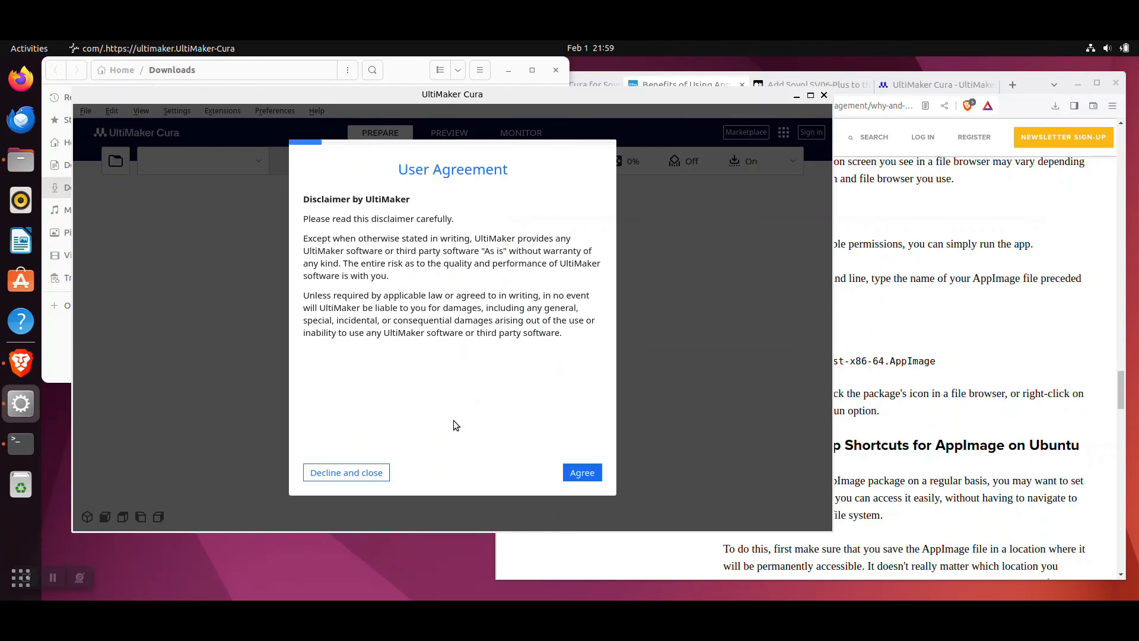
pyautogui.click(582, 472)
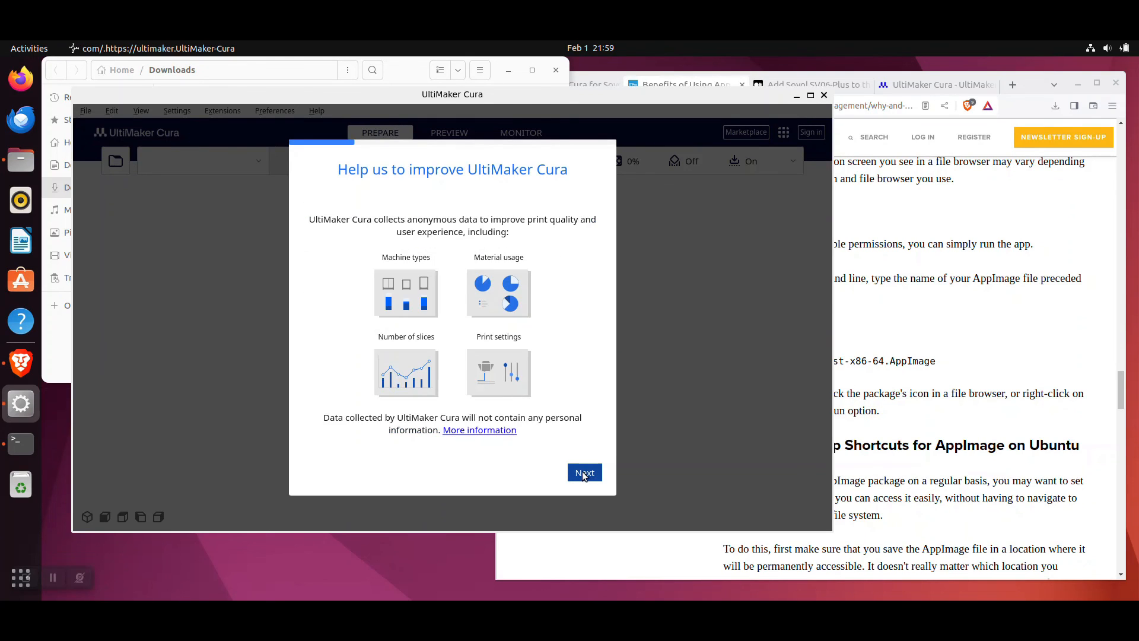
pyautogui.click(584, 472)
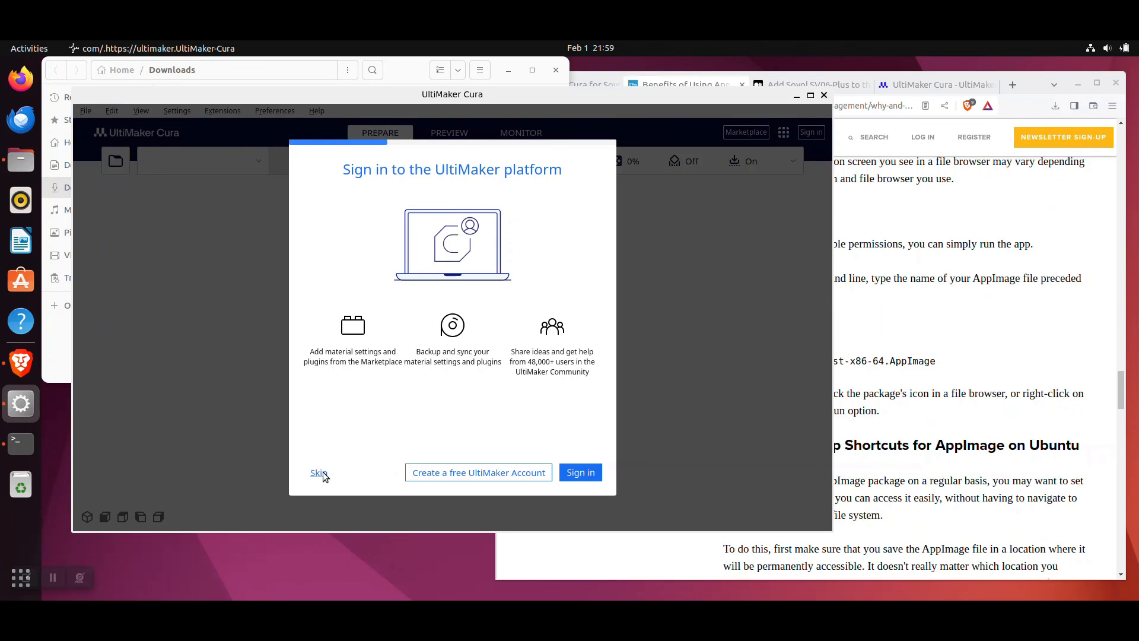
pyautogui.click(316, 472)
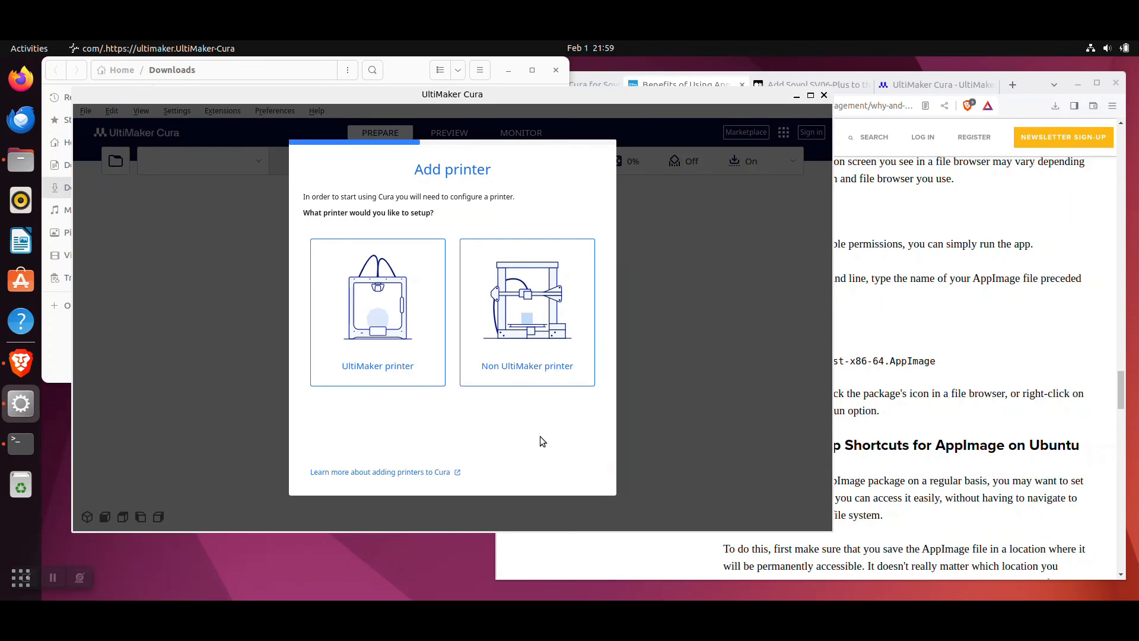